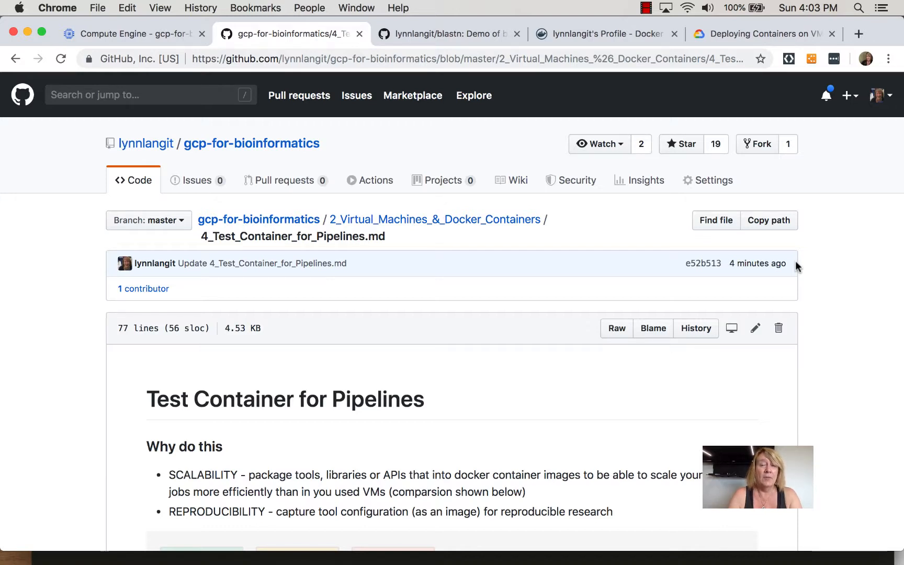
{"action": "mouse_move", "coordinate": [811, 312]}
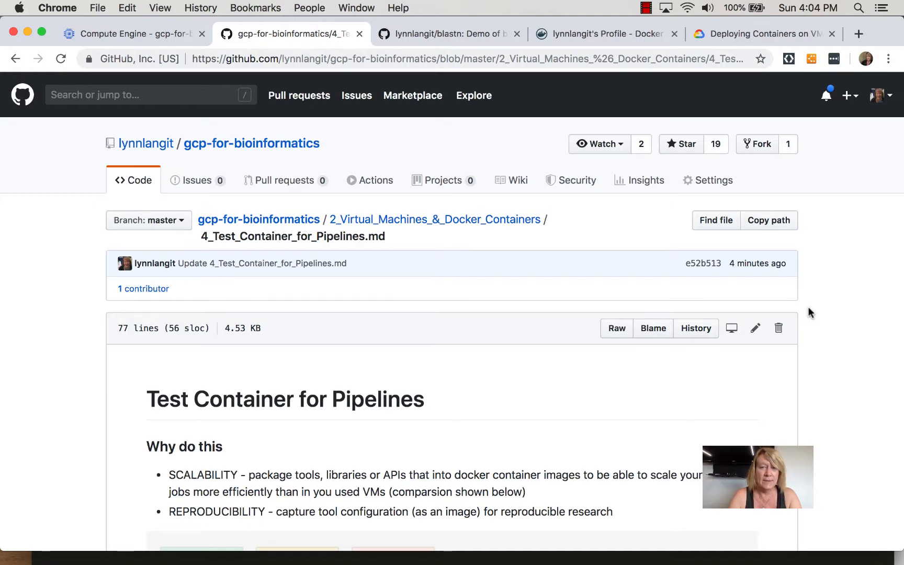
Scroll the Test Container for Pipelines guide down to the VMs-versus-containers diagram
{"action": "scroll", "scroll_direction": "down", "scroll_amount": 3}
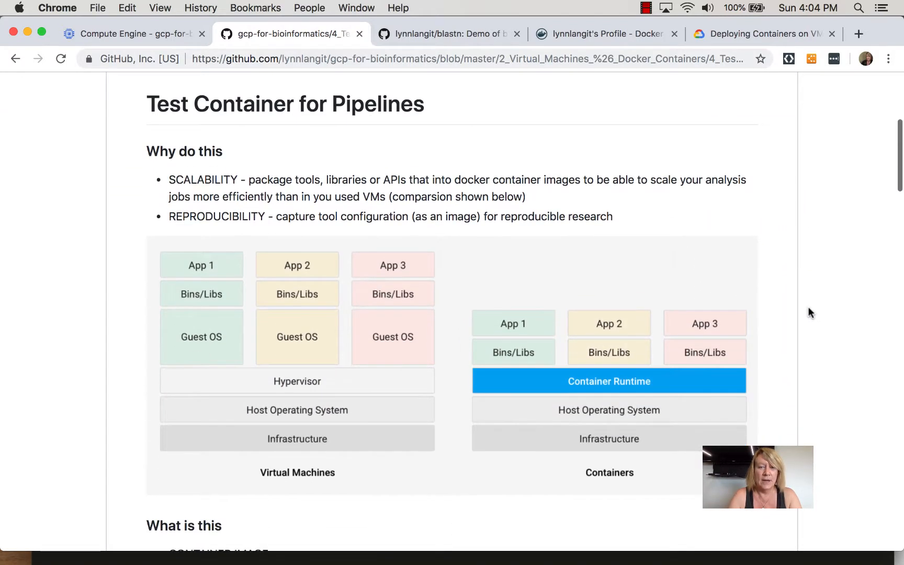
{"action": "scroll", "scroll_direction": "down", "scroll_amount": 3}
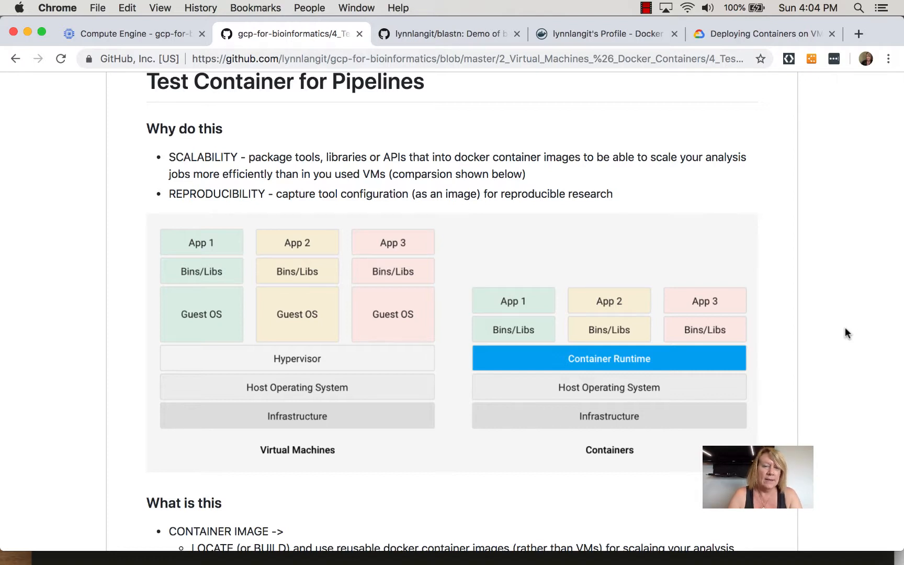
{"action": "mouse_move", "coordinate": [427, 326]}
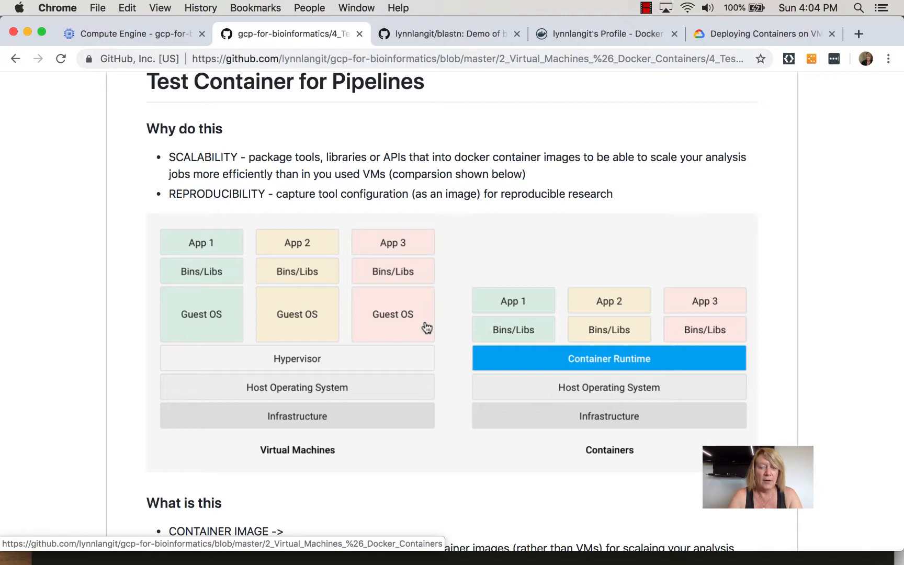
Scroll on to the Ubuntu-based BLAST Dockerfile after the 'What is this' section
{"action": "scroll", "scroll_direction": "down", "scroll_amount": 3}
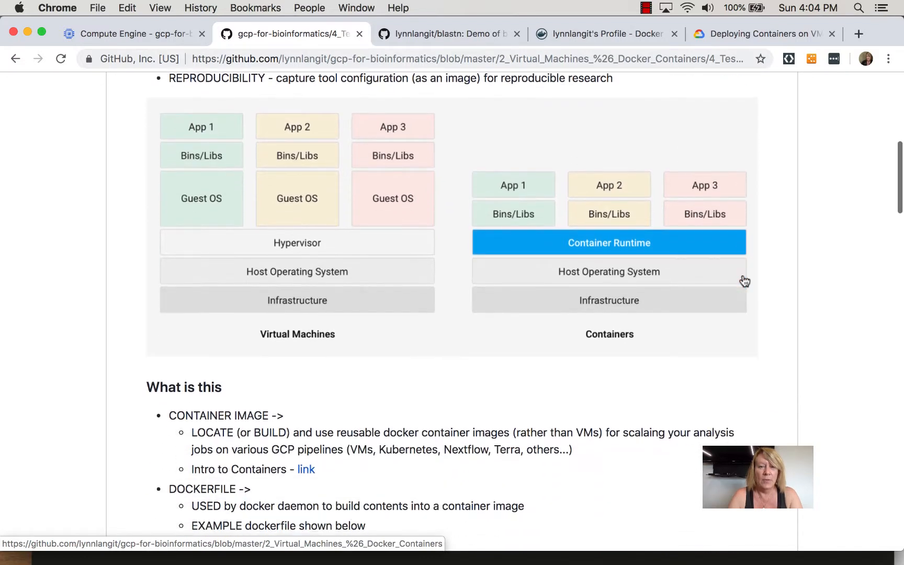
{"action": "scroll", "scroll_direction": "down", "scroll_amount": 3}
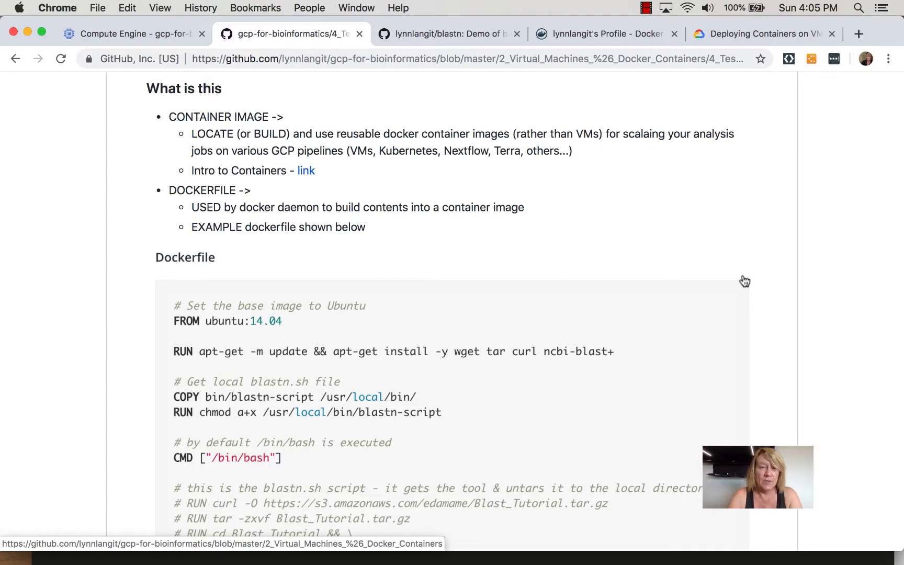
{"action": "scroll", "scroll_direction": "down", "scroll_amount": 3}
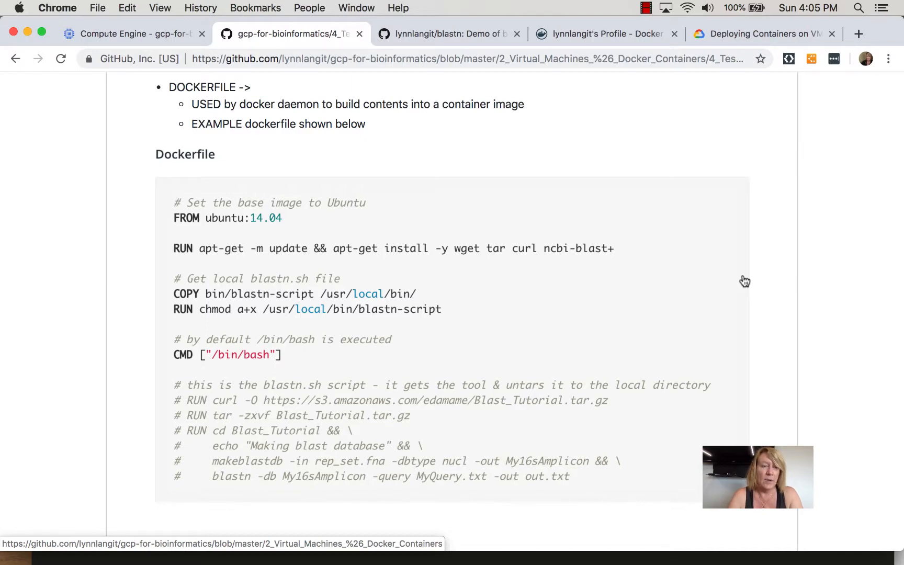
Scroll through Key considerations, then move via the docs tab to the lynnlangit/blastn repository
{"action": "scroll", "scroll_direction": "down", "scroll_amount": 3}
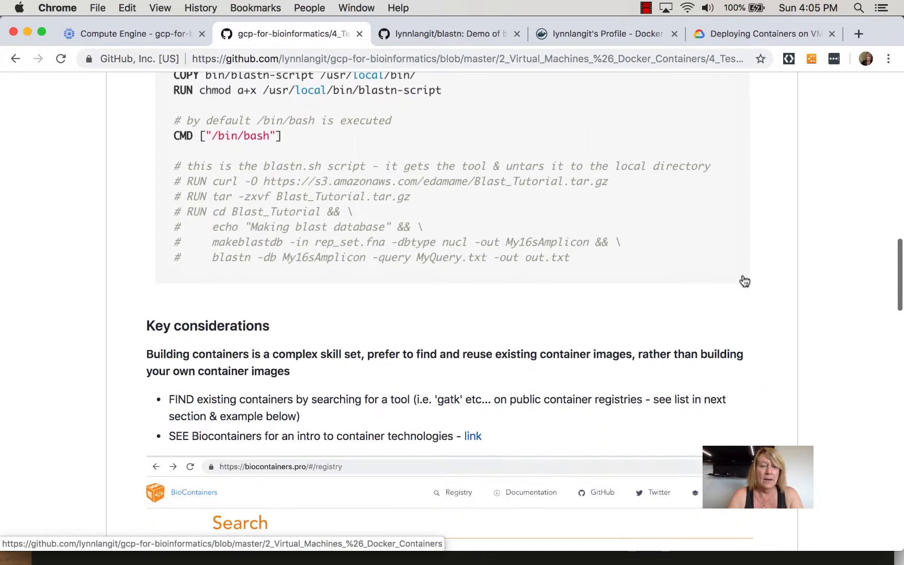
{"action": "scroll", "scroll_direction": "down", "scroll_amount": 3}
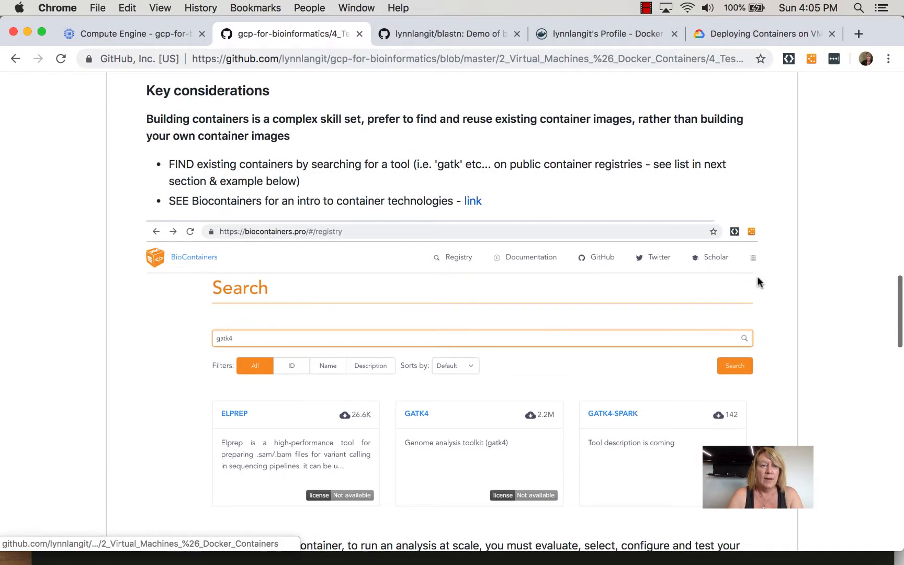
{"action": "mouse_move", "coordinate": [827, 322]}
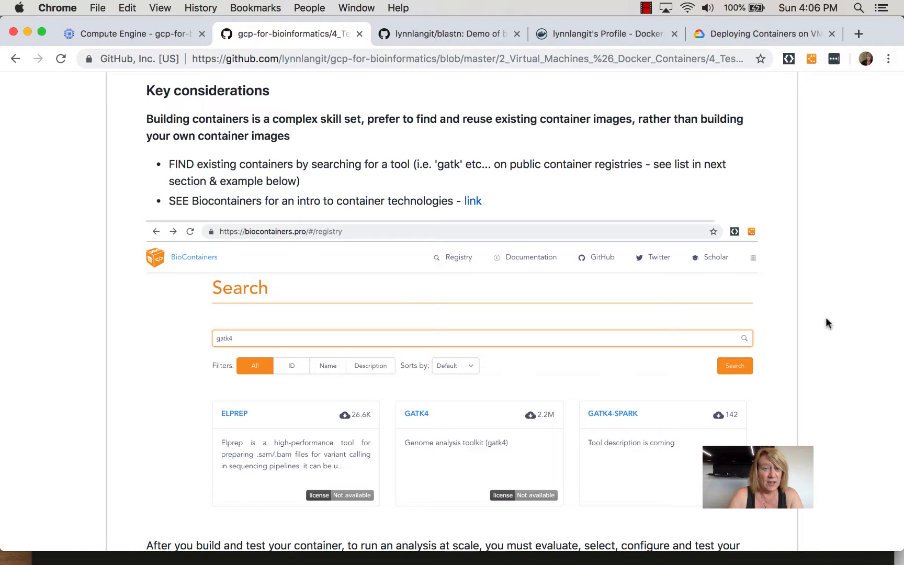
{"action": "mouse_move", "coordinate": [816, 195]}
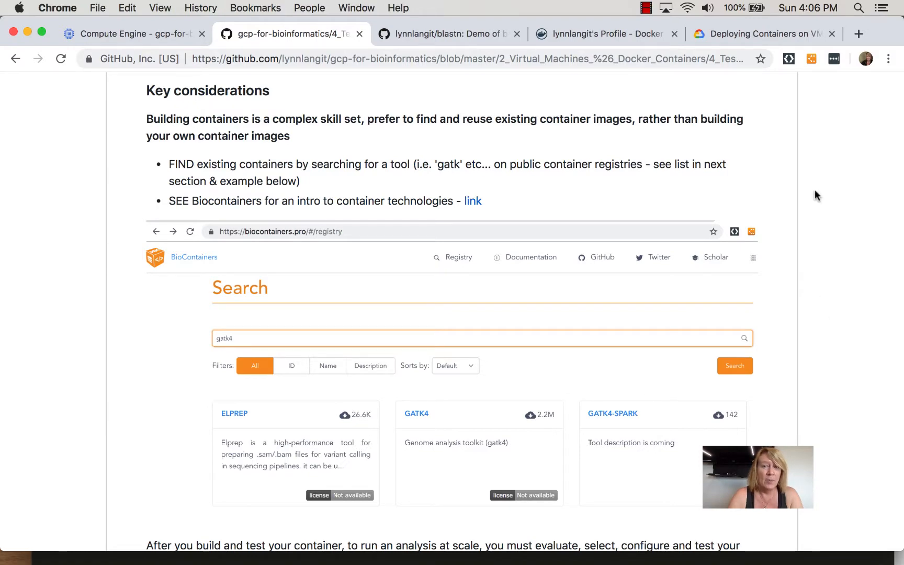
{"action": "left_click", "coordinate": [761, 33]}
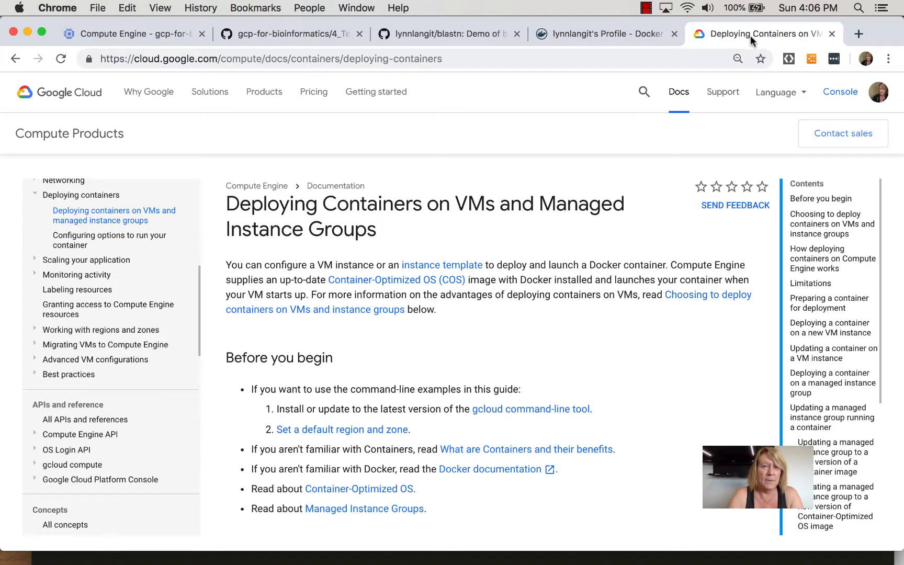
{"action": "mouse_move", "coordinate": [447, 33]}
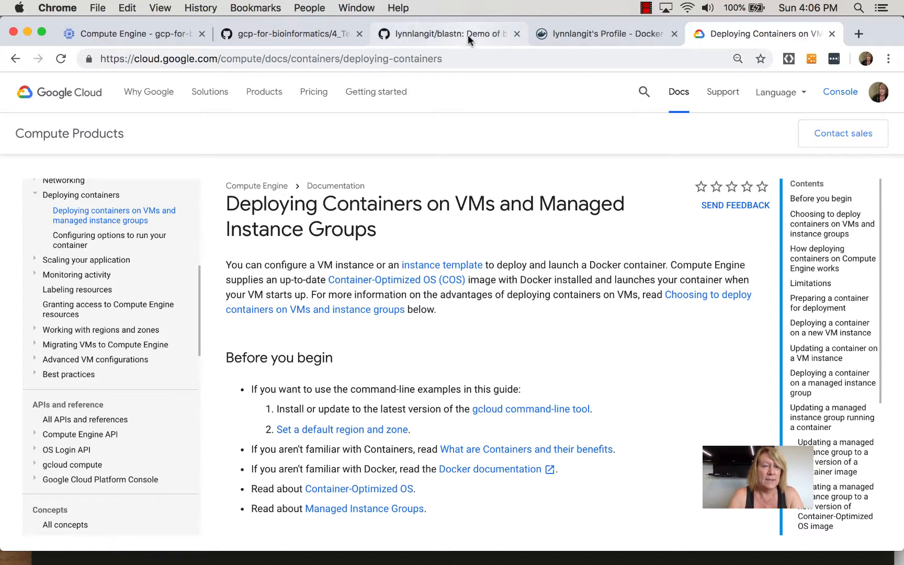
{"action": "left_click", "coordinate": [447, 33]}
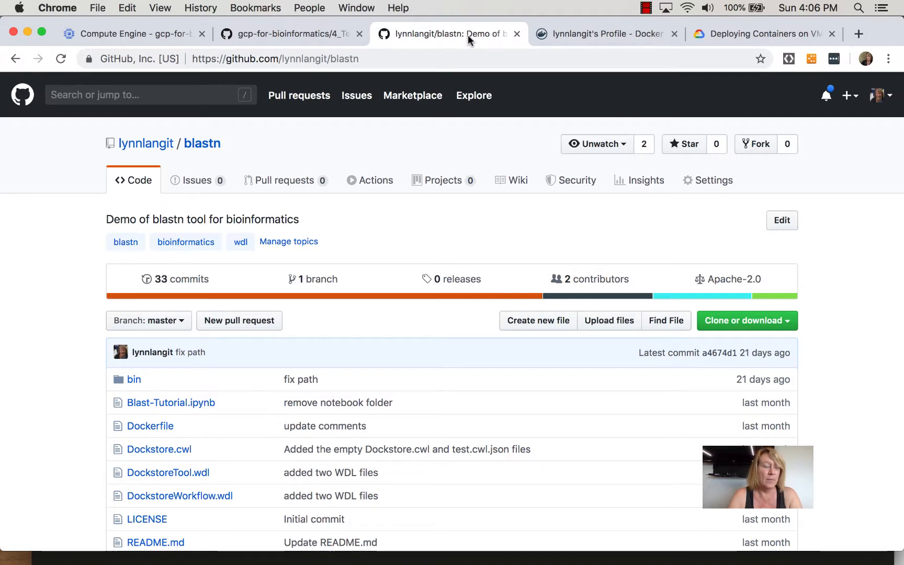
{"action": "mouse_move", "coordinate": [377, 262]}
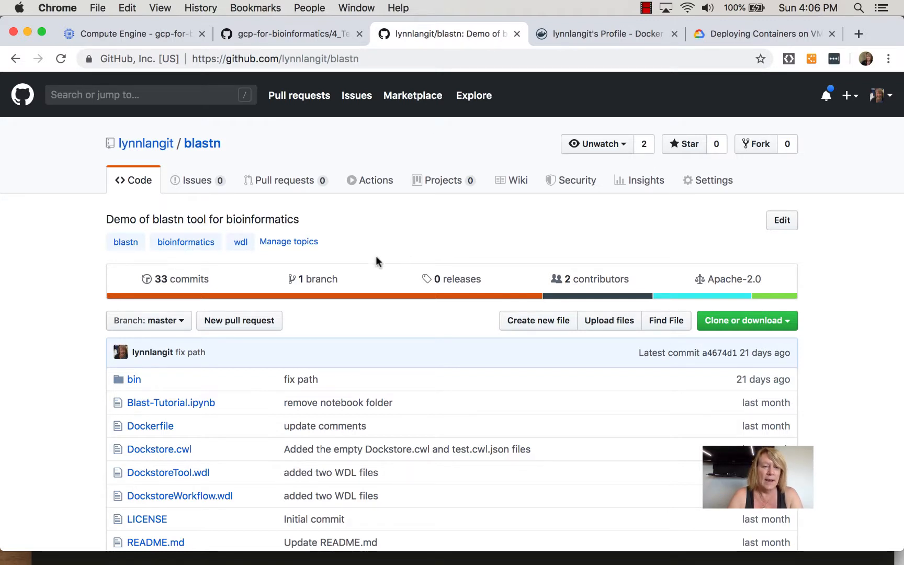
{"action": "mouse_move", "coordinate": [151, 391]}
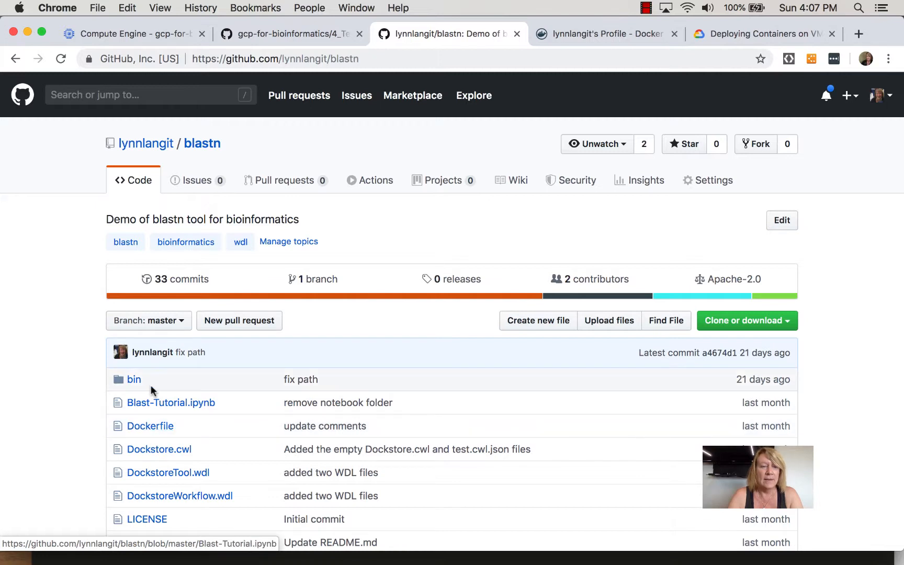
{"action": "mouse_move", "coordinate": [608, 202]}
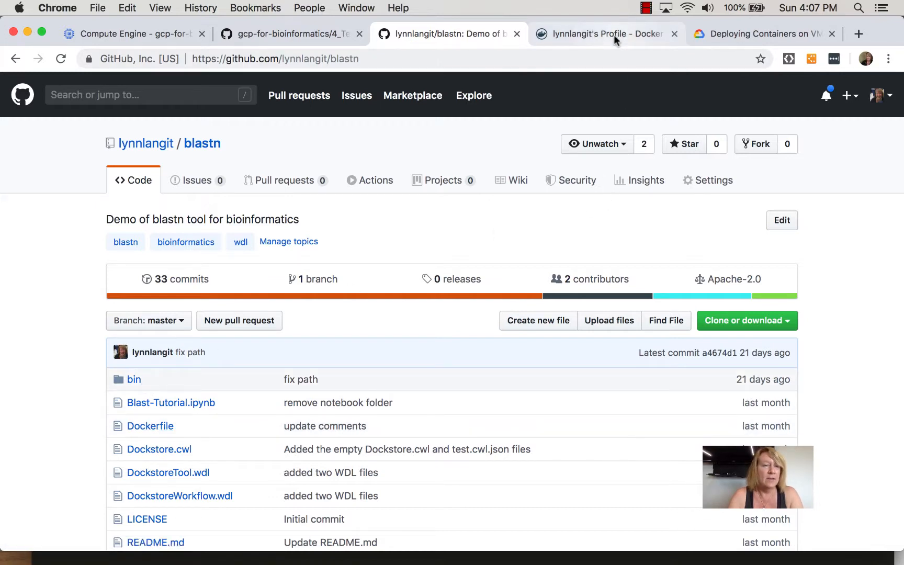
Open the lynnlangit/blastn repository from the Docker Hub profile's Repositories list
{"action": "left_click", "coordinate": [605, 34]}
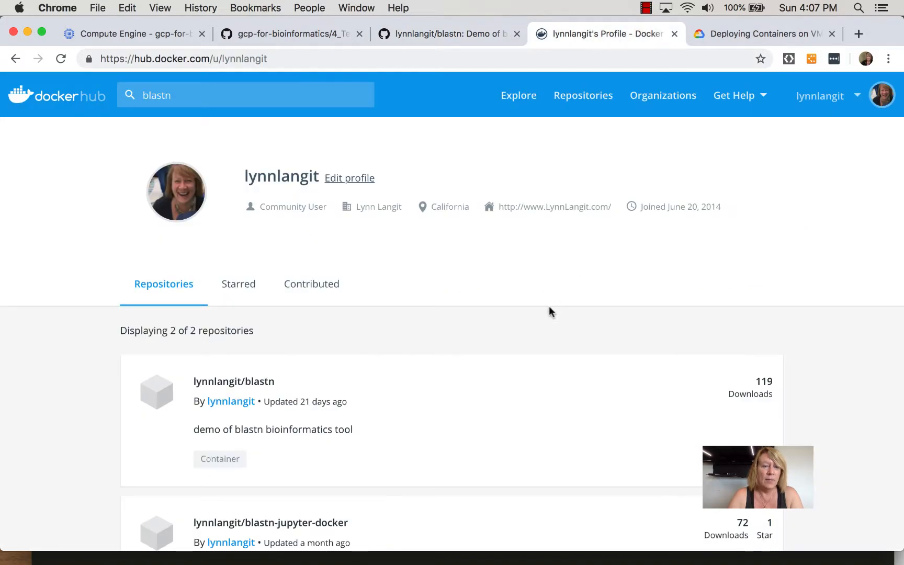
{"action": "scroll", "scroll_direction": "down", "scroll_amount": 3}
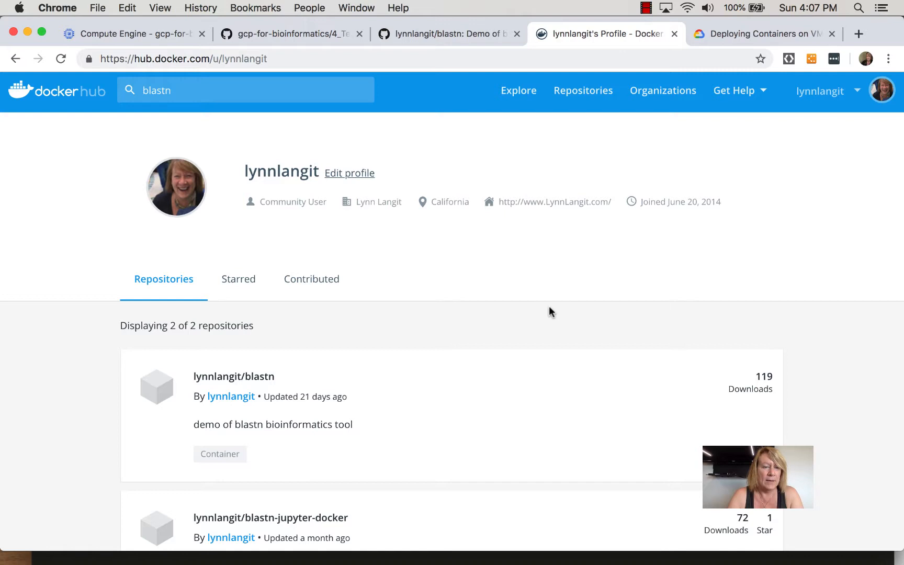
{"action": "scroll", "scroll_direction": "down", "scroll_amount": 3}
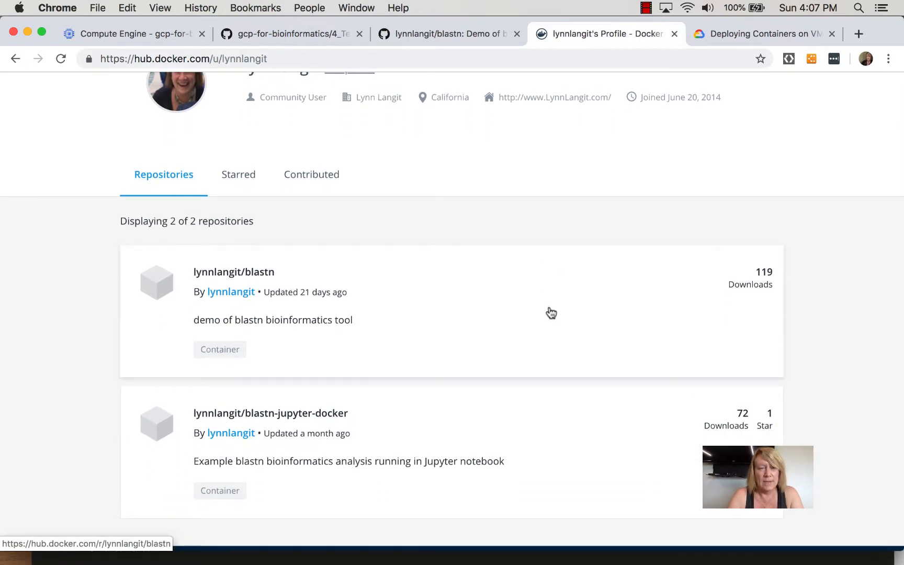
{"action": "mouse_move", "coordinate": [349, 290]}
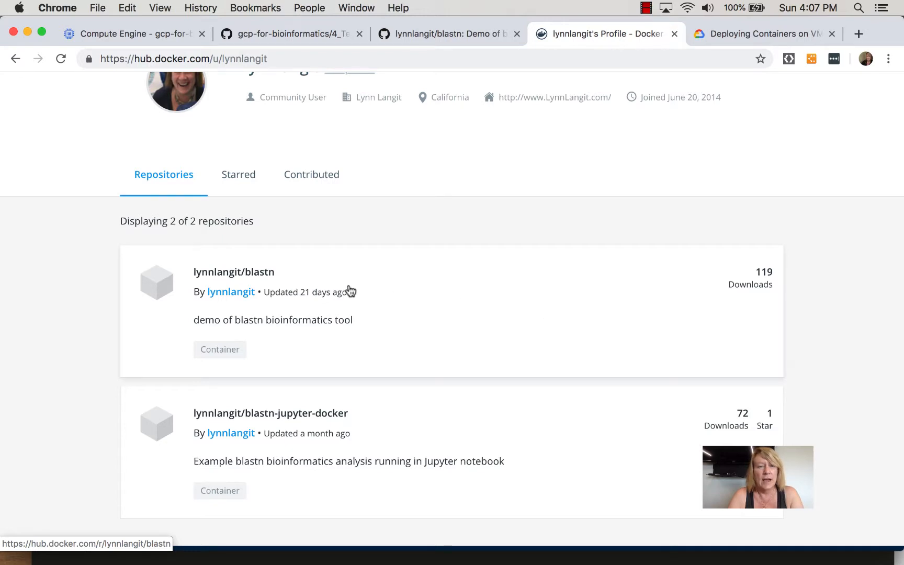
{"action": "left_click", "coordinate": [233, 272]}
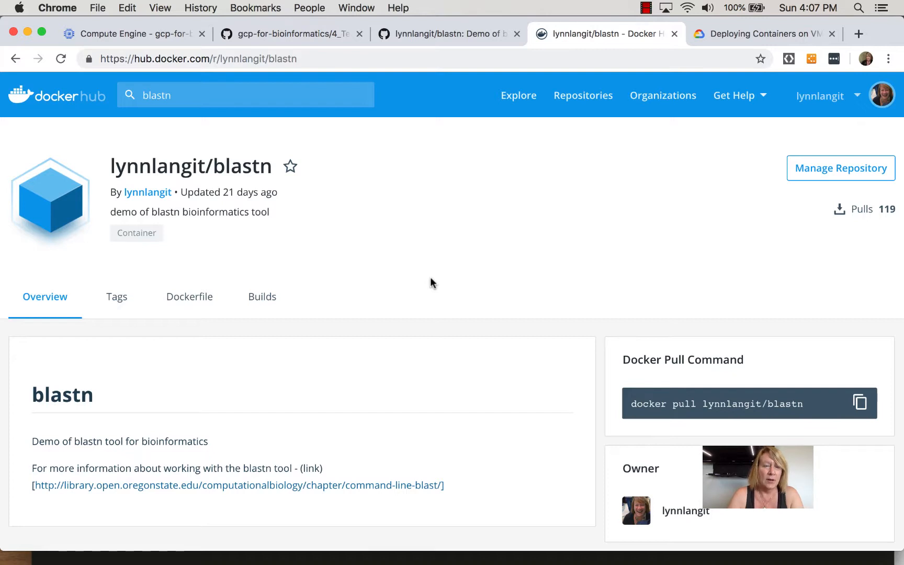
{"action": "mouse_move", "coordinate": [323, 117]}
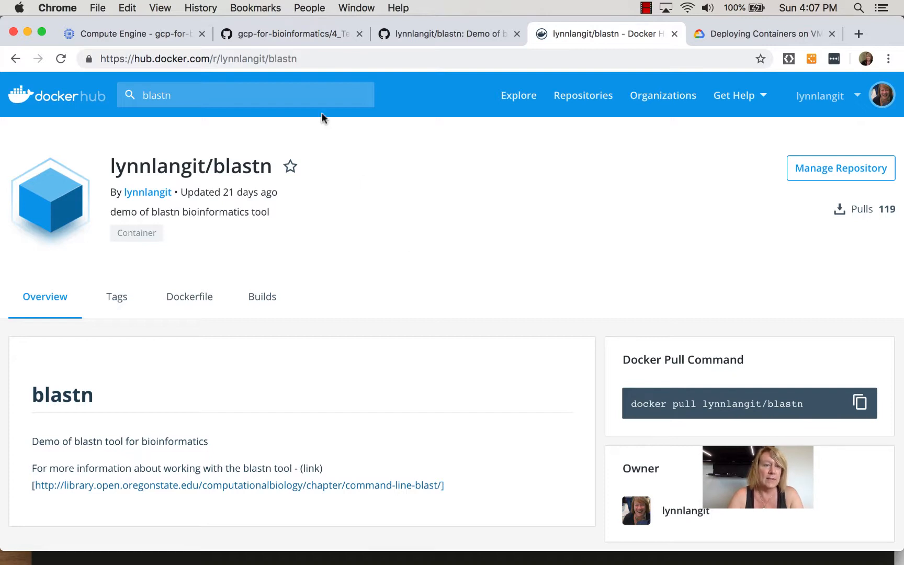
Enable container deployment with image registry.hub.docker.com/lynnlangit/blastn on the Create an instance form
{"action": "left_click", "coordinate": [132, 34]}
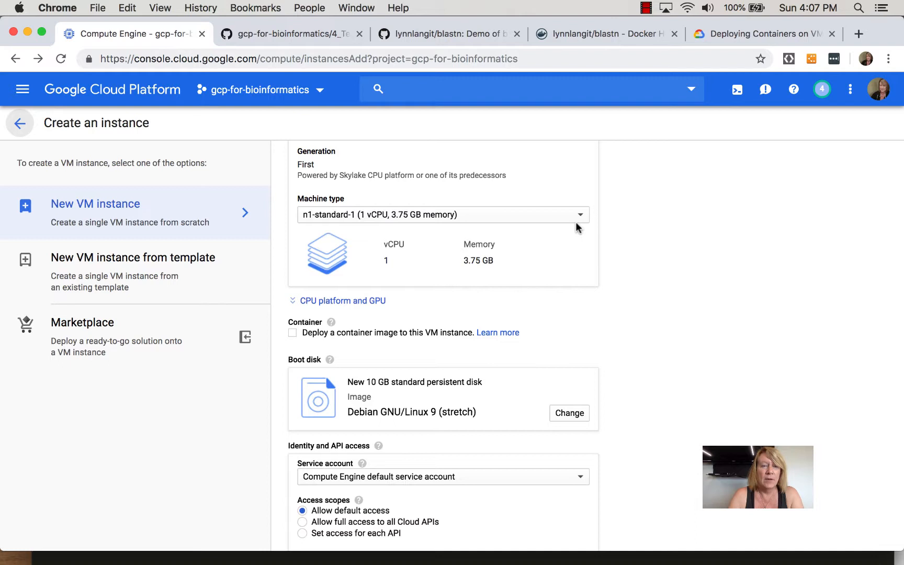
{"action": "mouse_move", "coordinate": [337, 335]}
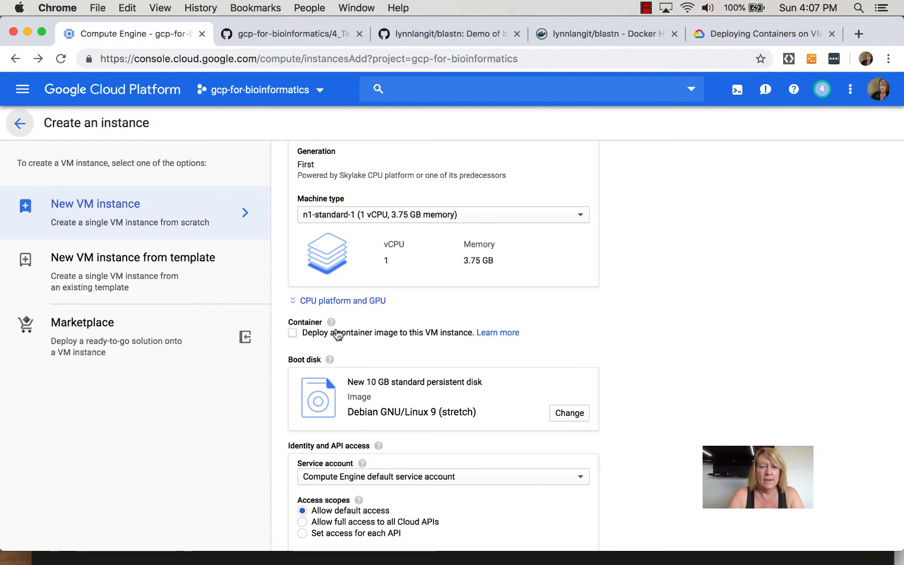
{"action": "left_click", "coordinate": [293, 332]}
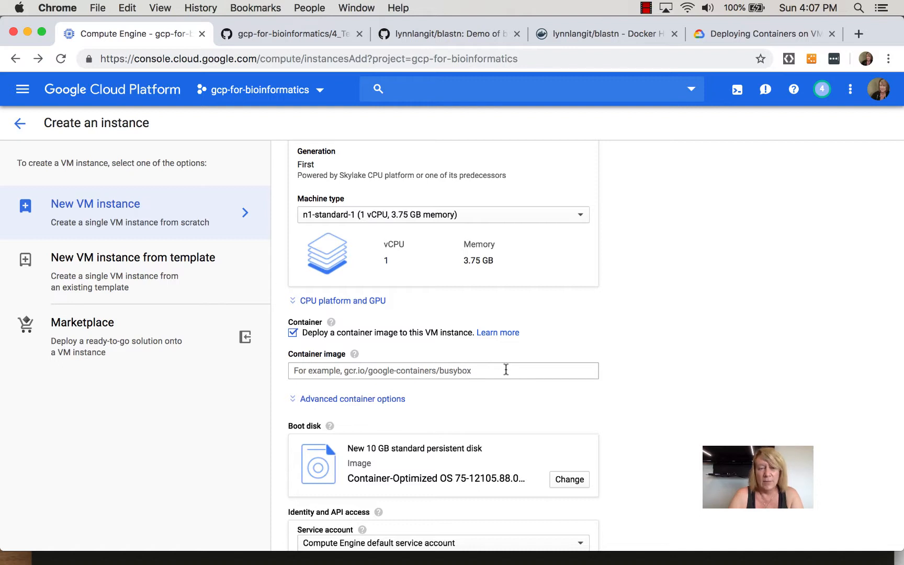
{"action": "mouse_move", "coordinate": [357, 388]}
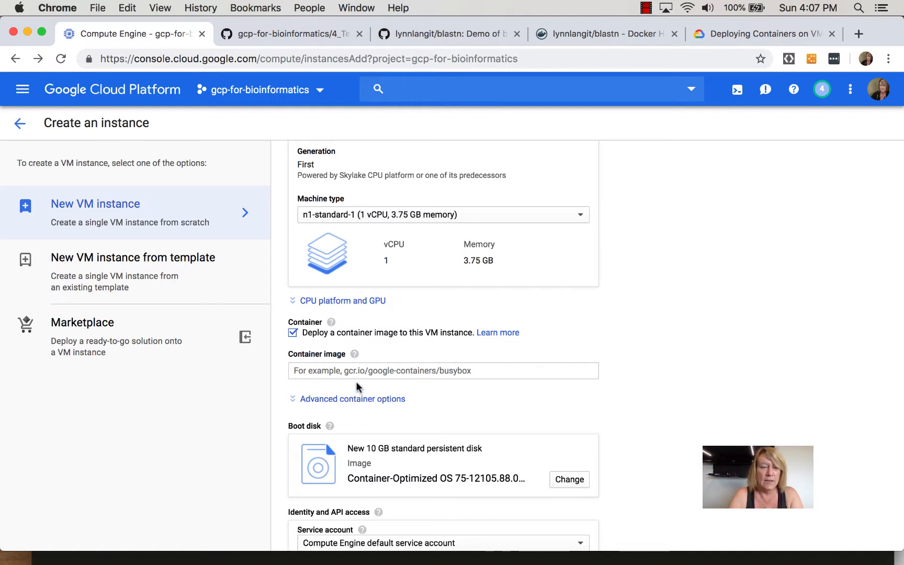
{"action": "mouse_move", "coordinate": [378, 389]}
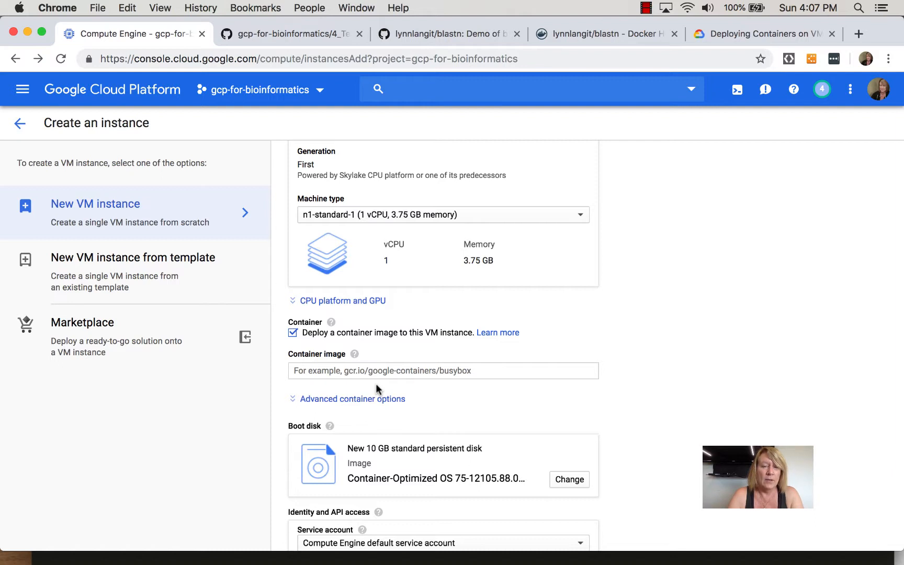
{"action": "left_click", "coordinate": [530, 89]}
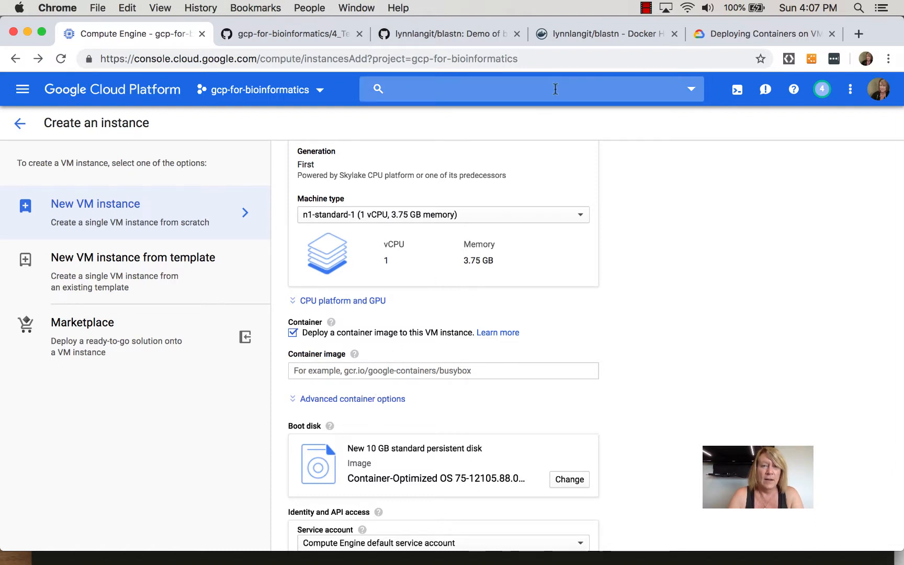
{"action": "mouse_move", "coordinate": [578, 174]}
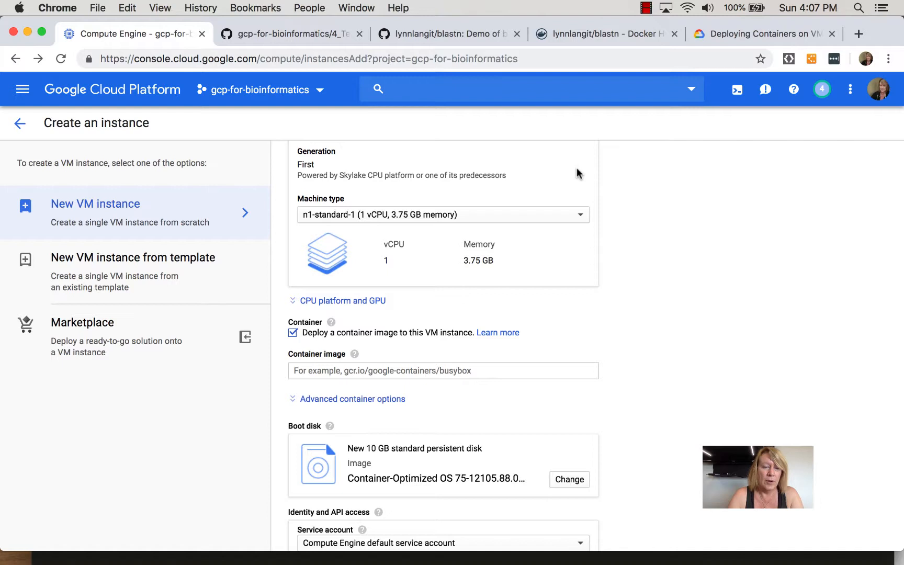
{"action": "mouse_move", "coordinate": [280, 554]}
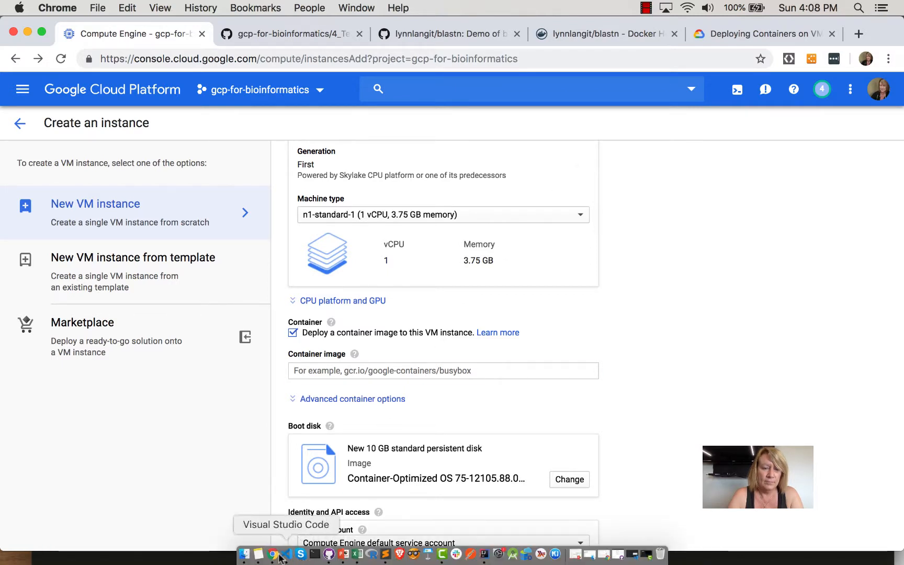
{"action": "type", "text": "registry.hub.docker.com/lynnlangit/blastn"}
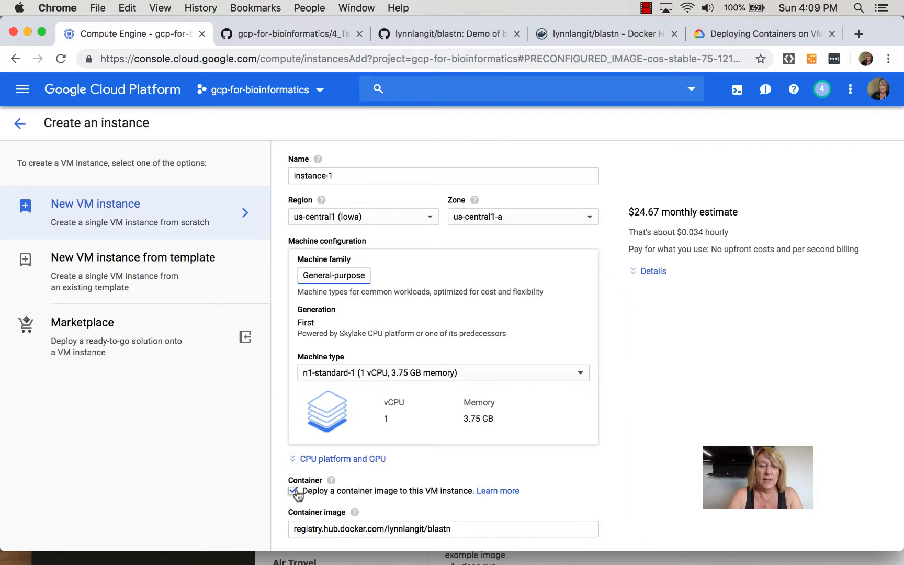
Untick container deployment and pick Container-Optimized OS 69-10895.277.0 stable as the boot image
{"action": "left_click", "coordinate": [292, 491]}
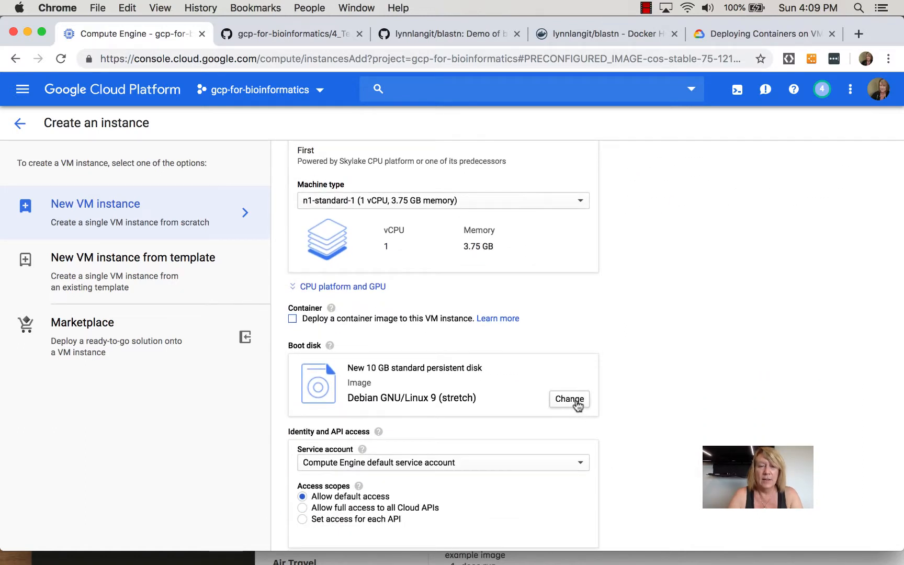
{"action": "left_click", "coordinate": [569, 400]}
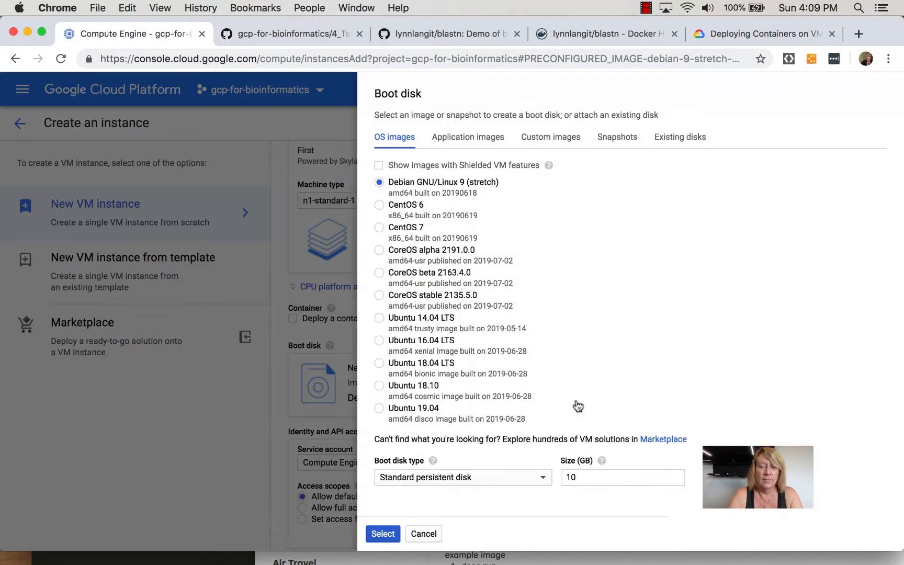
{"action": "scroll", "scroll_direction": "down", "scroll_amount": 3}
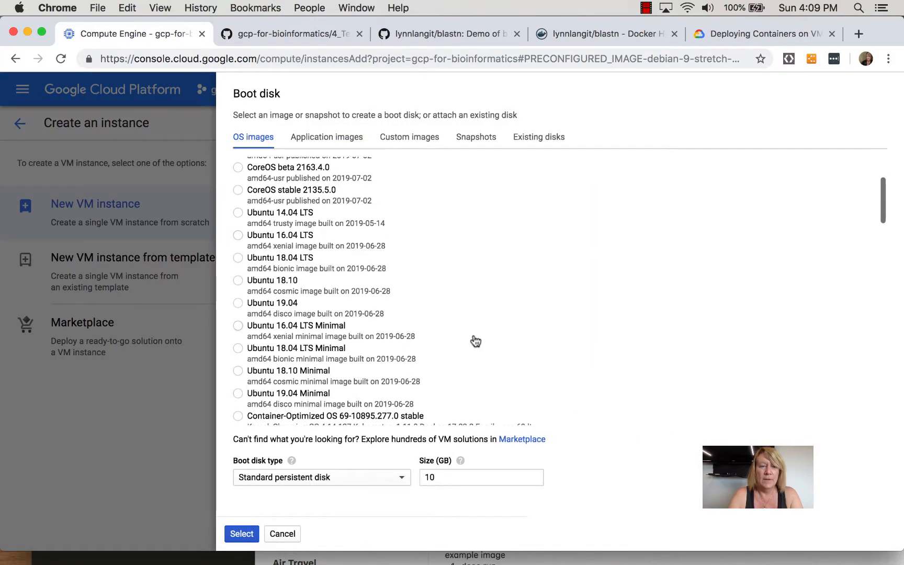
{"action": "scroll", "scroll_direction": "down", "scroll_amount": 3}
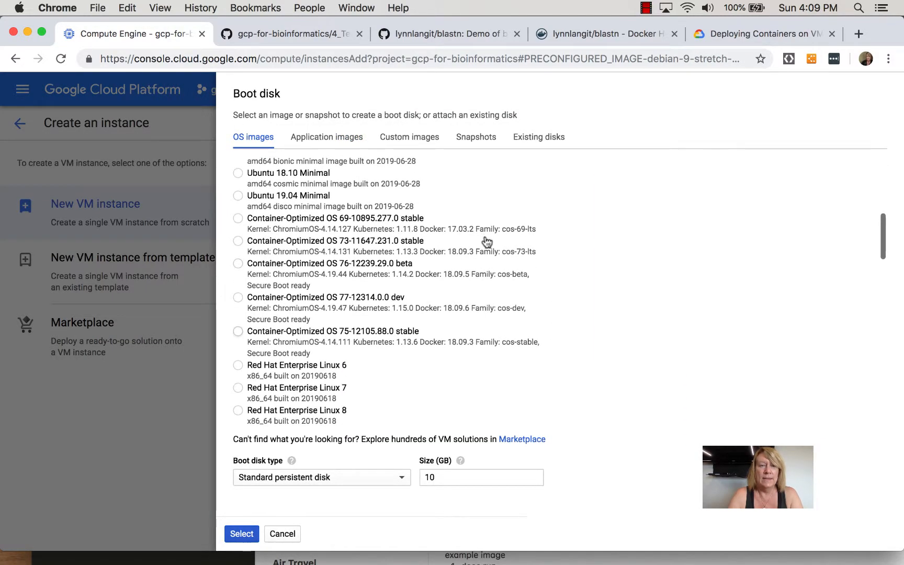
{"action": "mouse_move", "coordinate": [487, 248]}
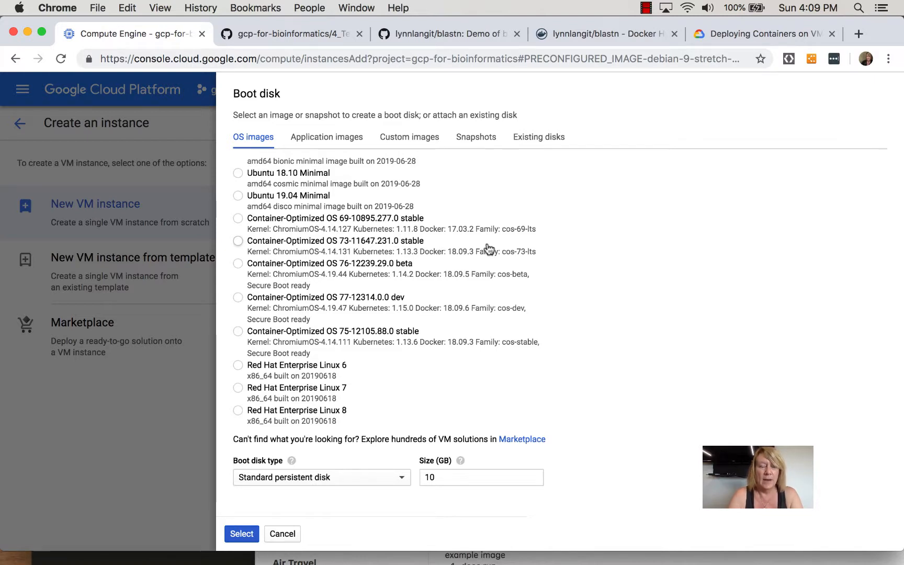
{"action": "mouse_move", "coordinate": [413, 236]}
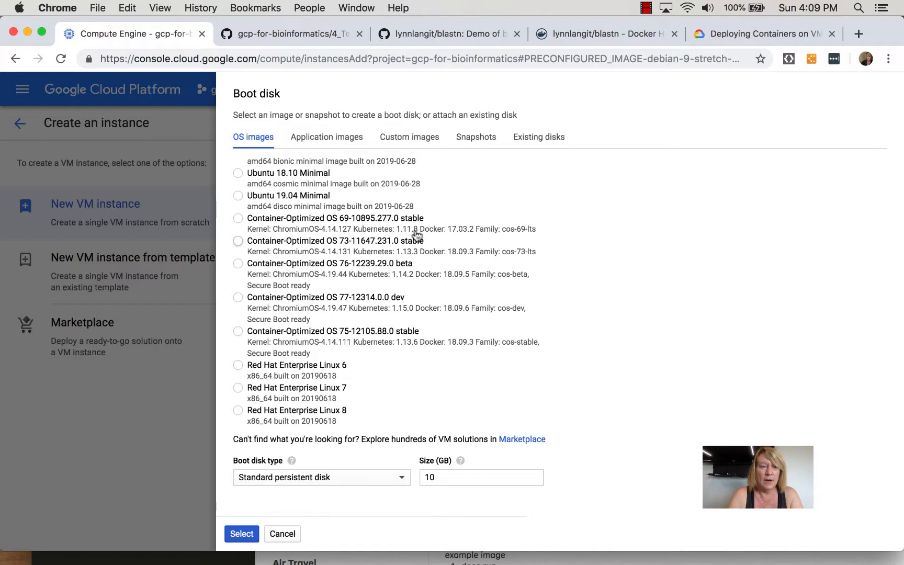
{"action": "left_click", "coordinate": [237, 218]}
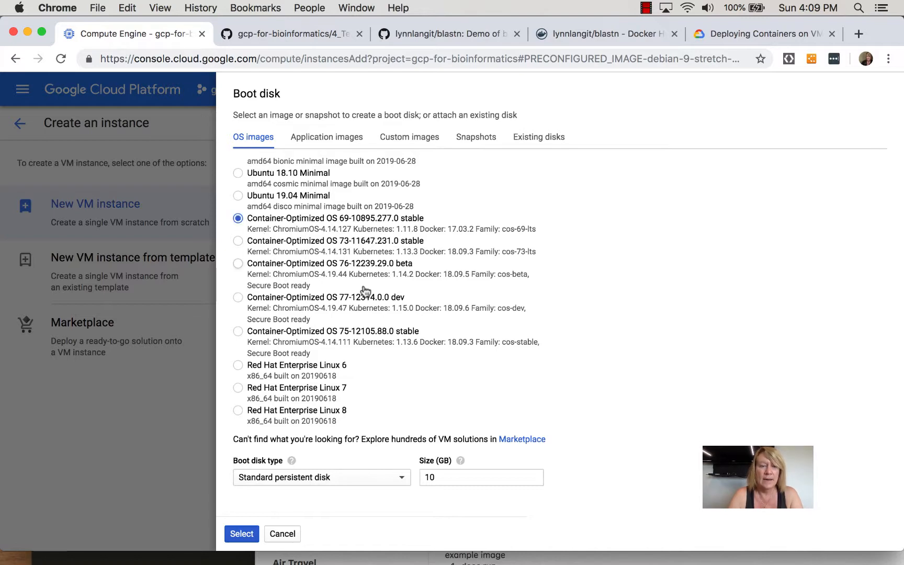
Confirm the boot image and create instance-1, running in us-central1-a at 34.67.149.234
{"action": "left_click", "coordinate": [241, 533]}
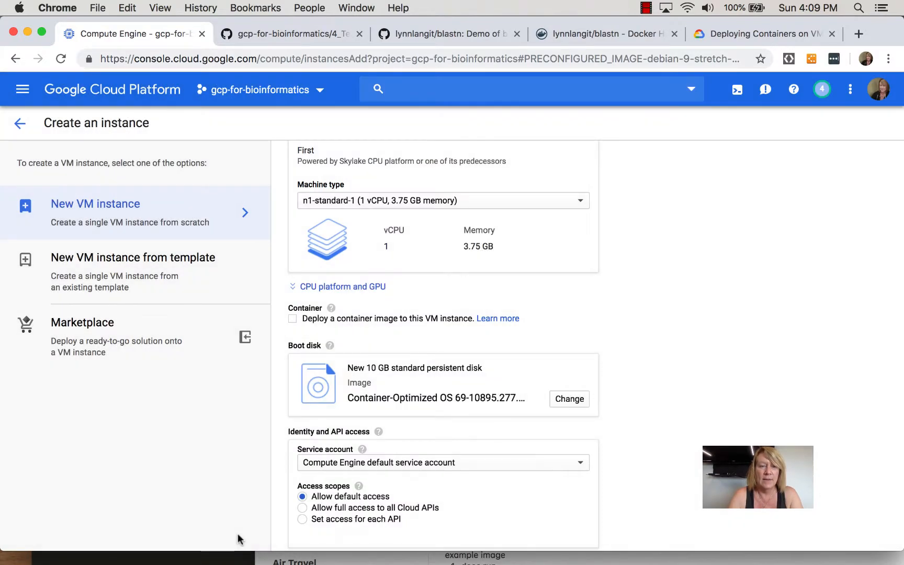
{"action": "scroll", "scroll_direction": "down", "scroll_amount": 3}
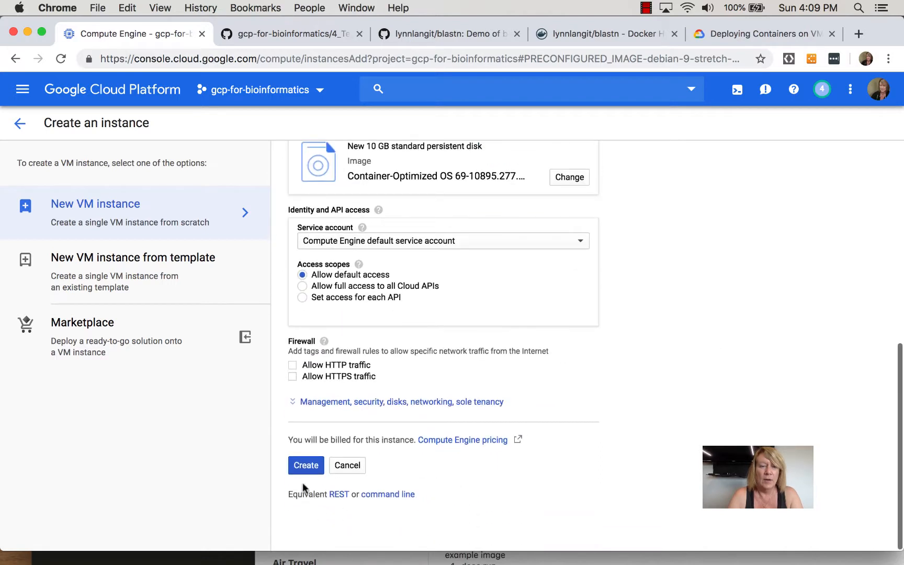
{"action": "left_click", "coordinate": [305, 465]}
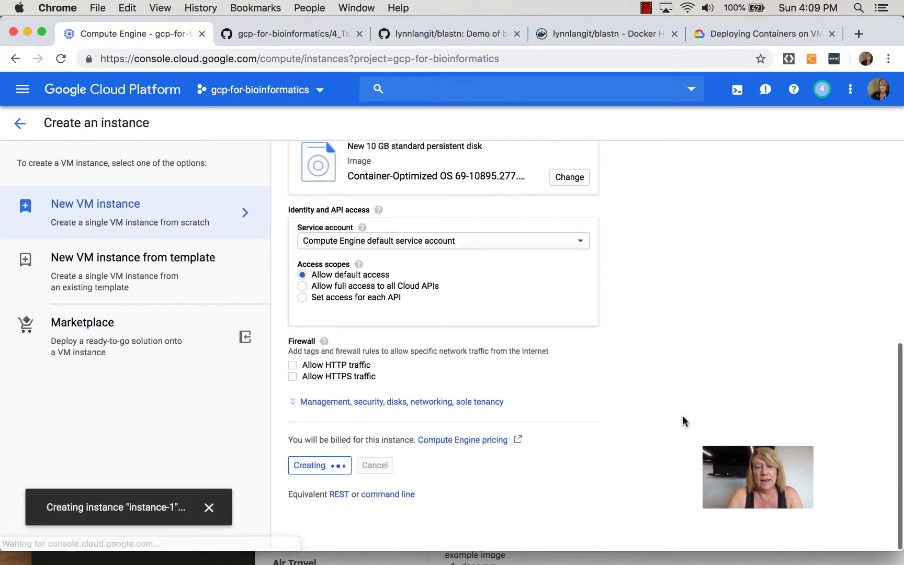
{"action": "left_click", "coordinate": [309, 465]}
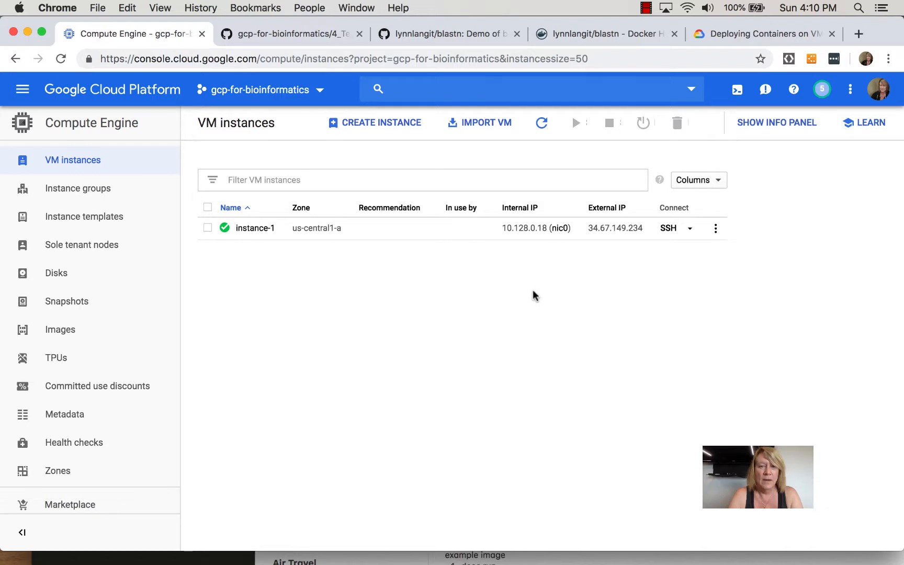
Launch SSH to instance-1 and copy the lynnlangit/blastn docker pull command from Docker Hub
{"action": "left_click", "coordinate": [668, 228]}
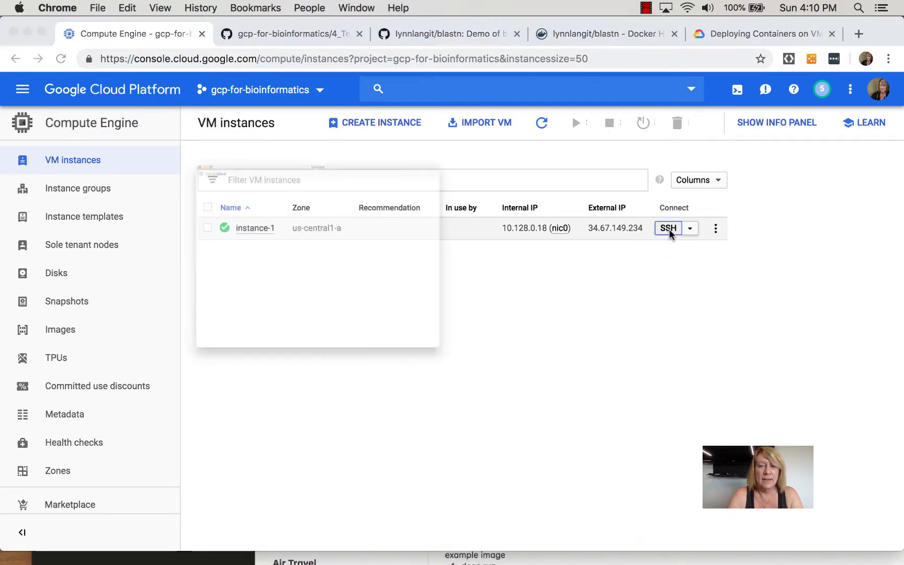
{"action": "left_click", "coordinate": [668, 228]}
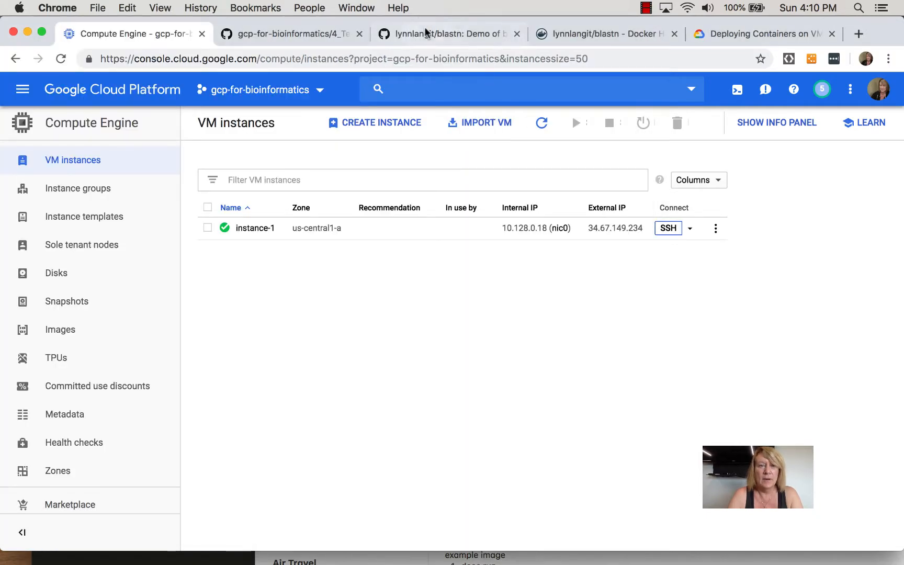
{"action": "left_click", "coordinate": [600, 34]}
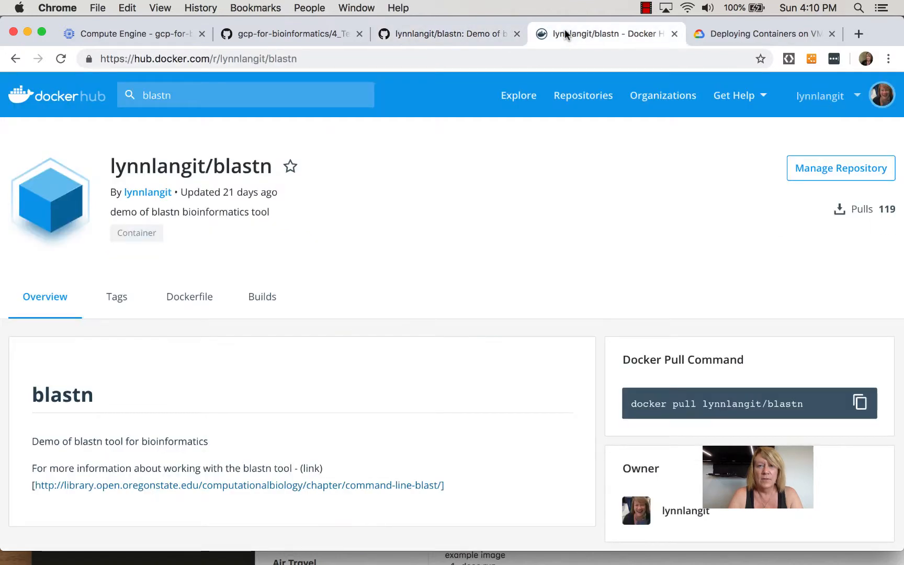
{"action": "mouse_move", "coordinate": [833, 389]}
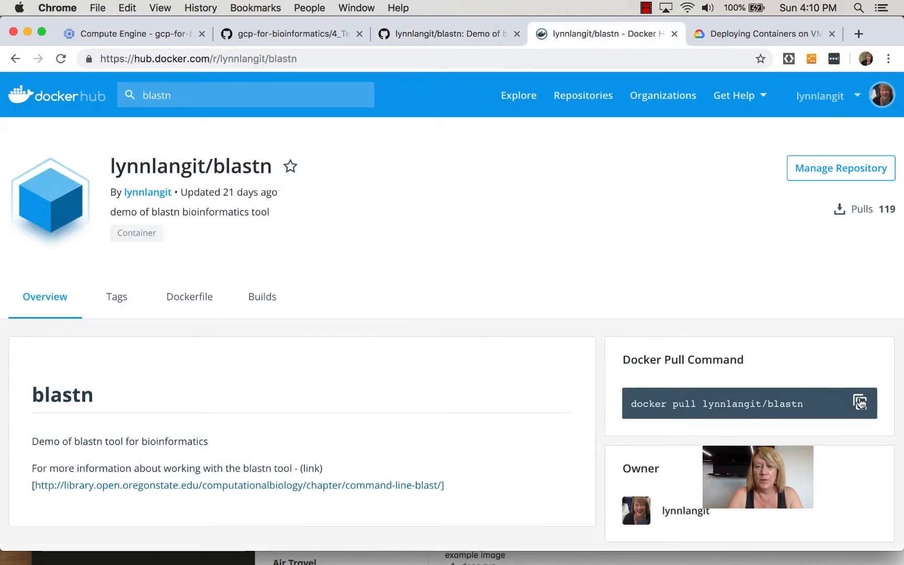
{"action": "left_click", "coordinate": [860, 402]}
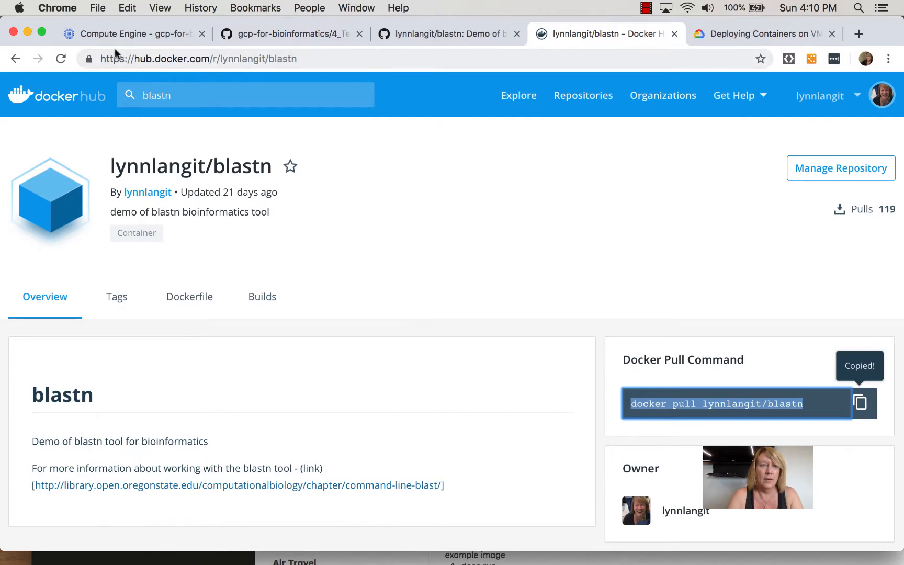
{"action": "left_click", "coordinate": [355, 8]}
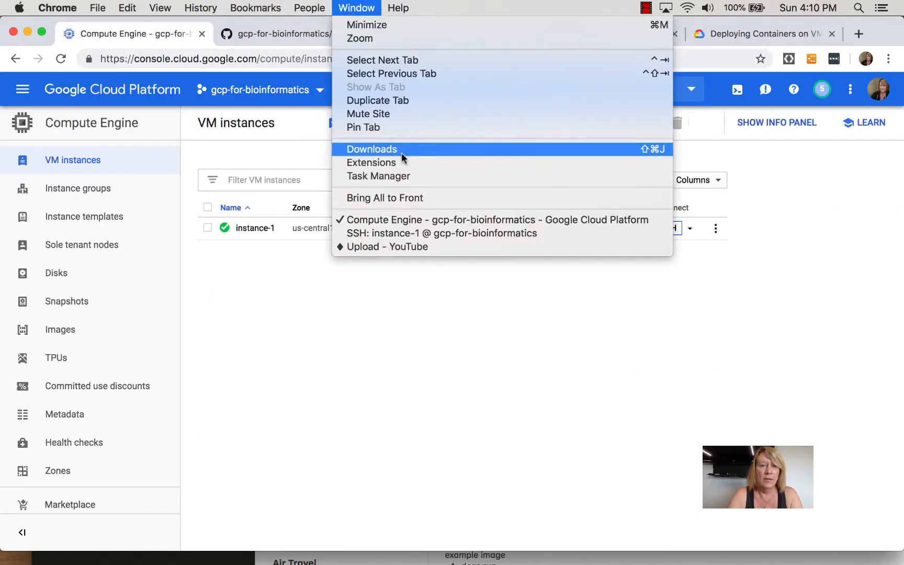
In the instance-1 terminal, run 'docker pull lynnlangit/blastn', then list images (292 MB)
{"action": "left_click", "coordinate": [435, 233]}
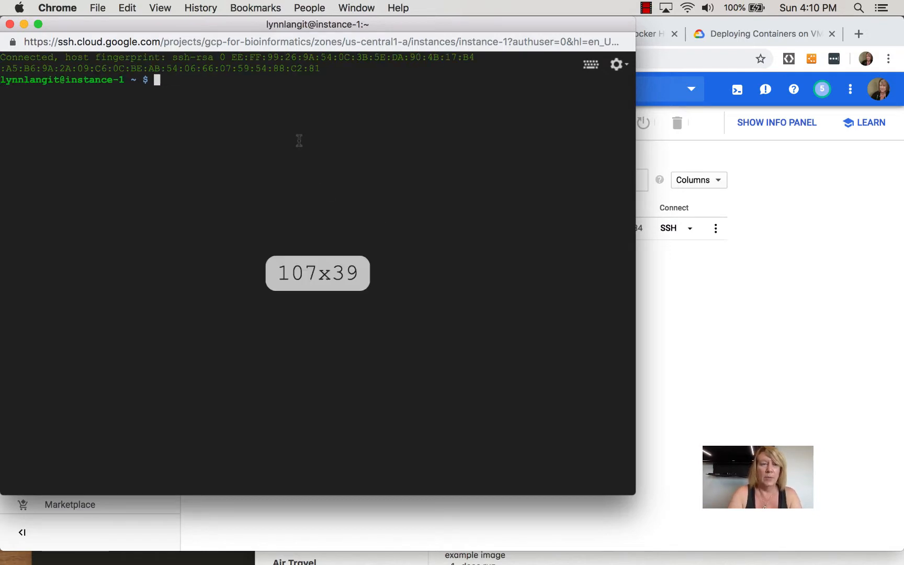
{"action": "type", "text": "docker pull lynnlangit/blastn"}
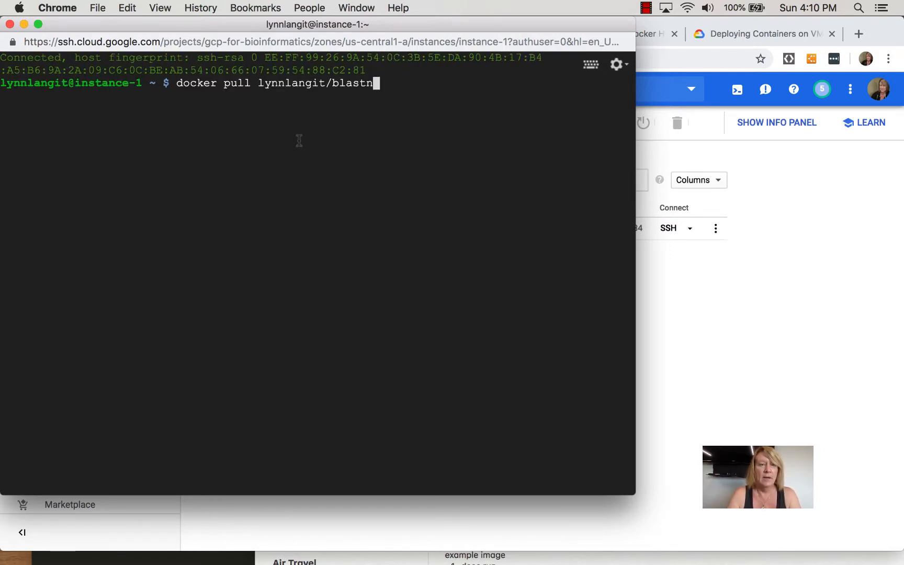
{"action": "key", "text": "Return"}
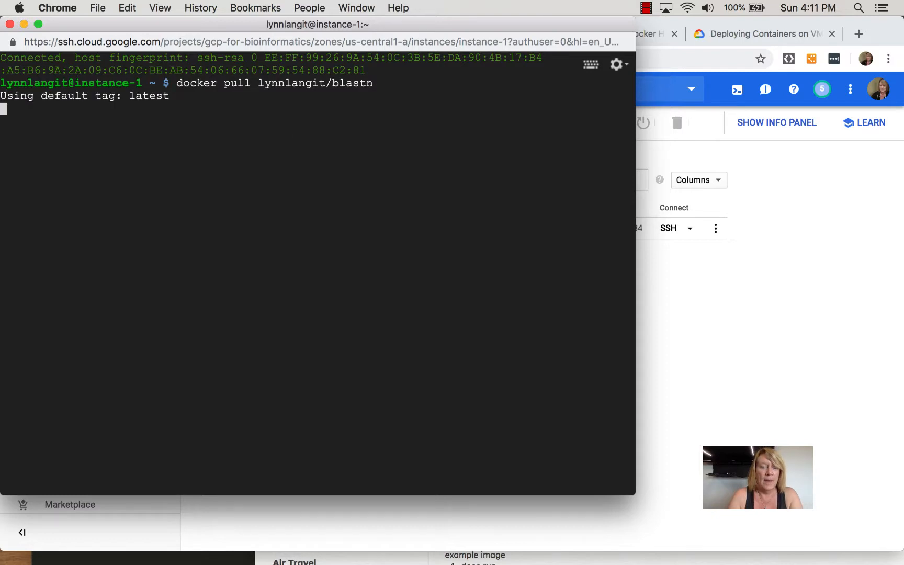
{"action": "mouse_move", "coordinate": [370, 203]}
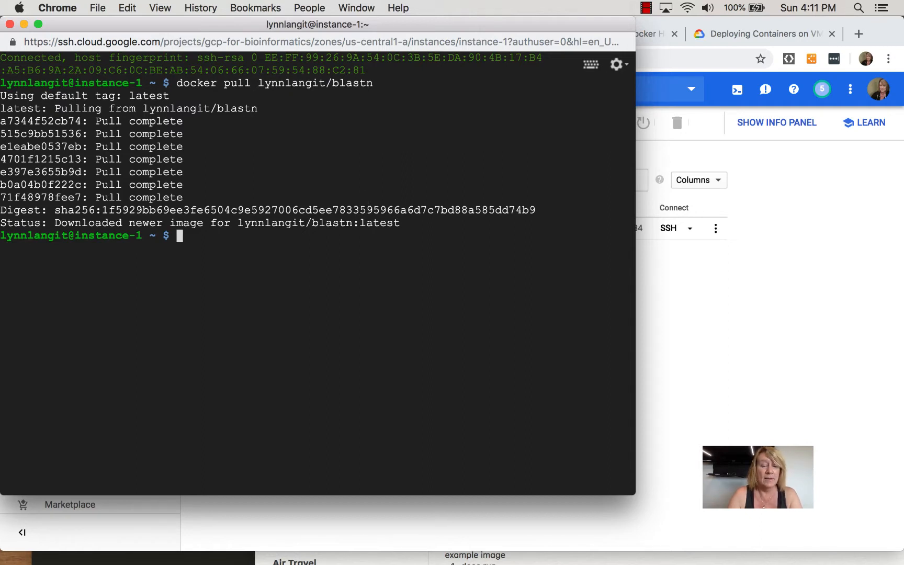
{"action": "type", "text": "docker im"}
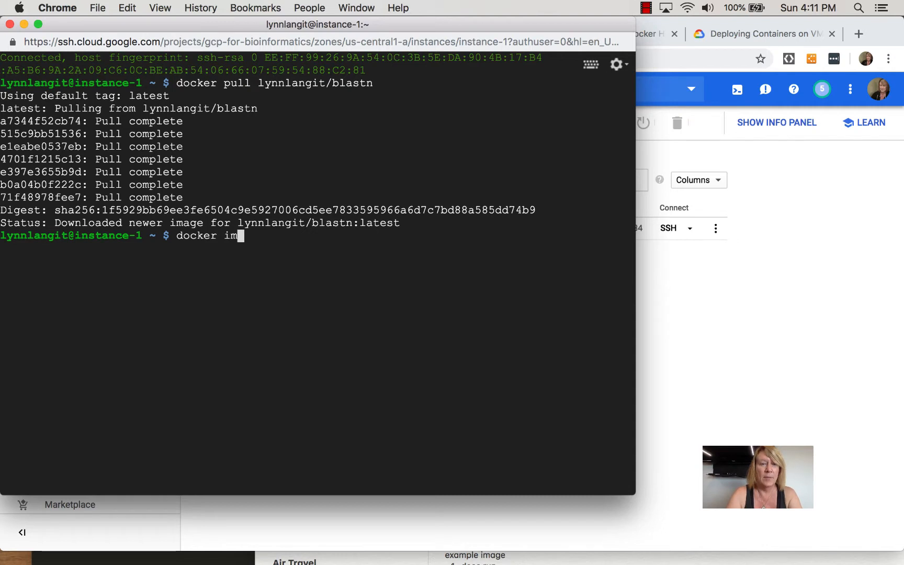
{"action": "key", "text": "Return"}
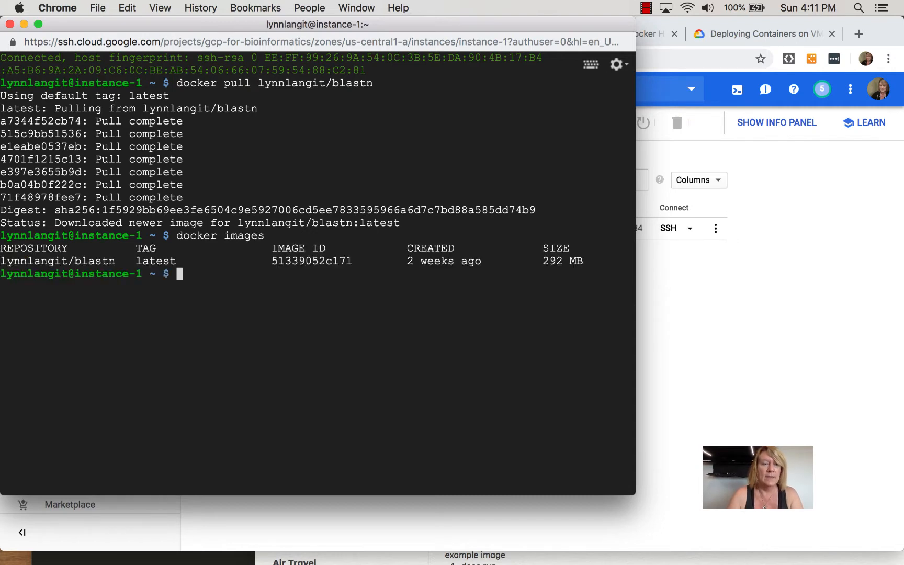